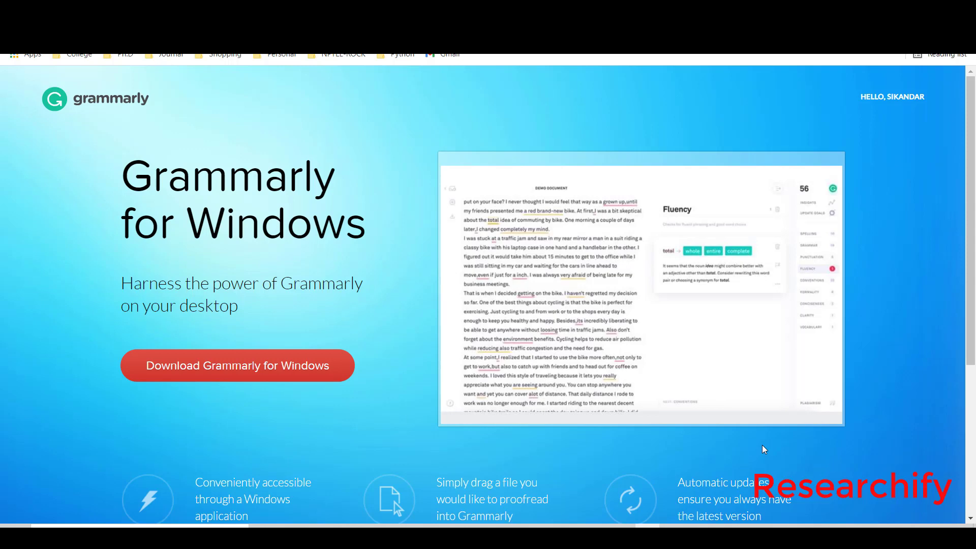
mouse_move(677, 501)
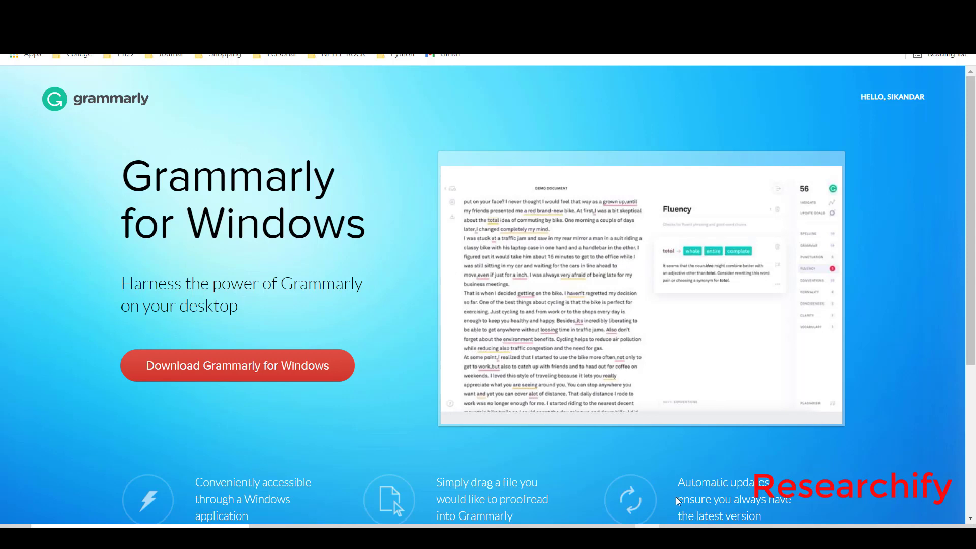
mouse_move(439, 352)
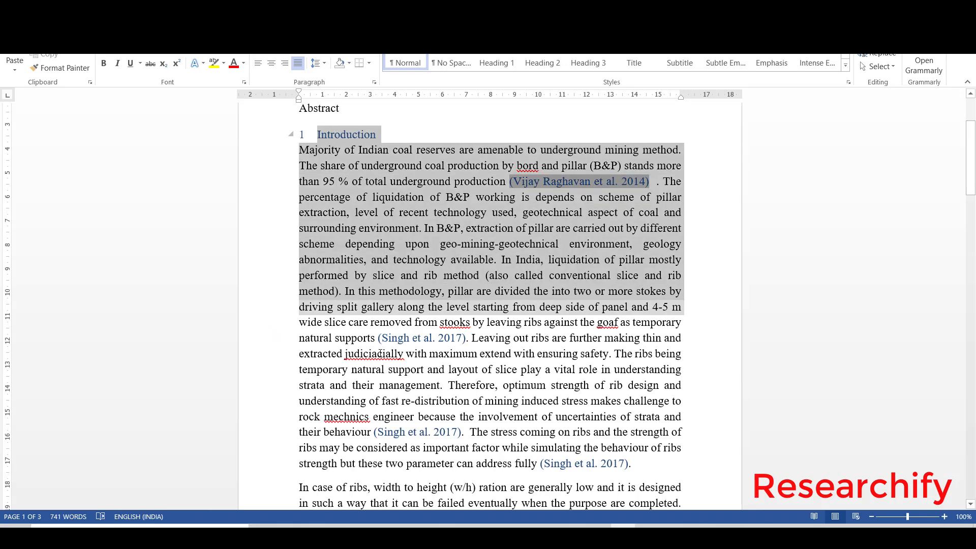
Scroll down through the Introduction section in Word while extending the selection.
scroll(down, 3)
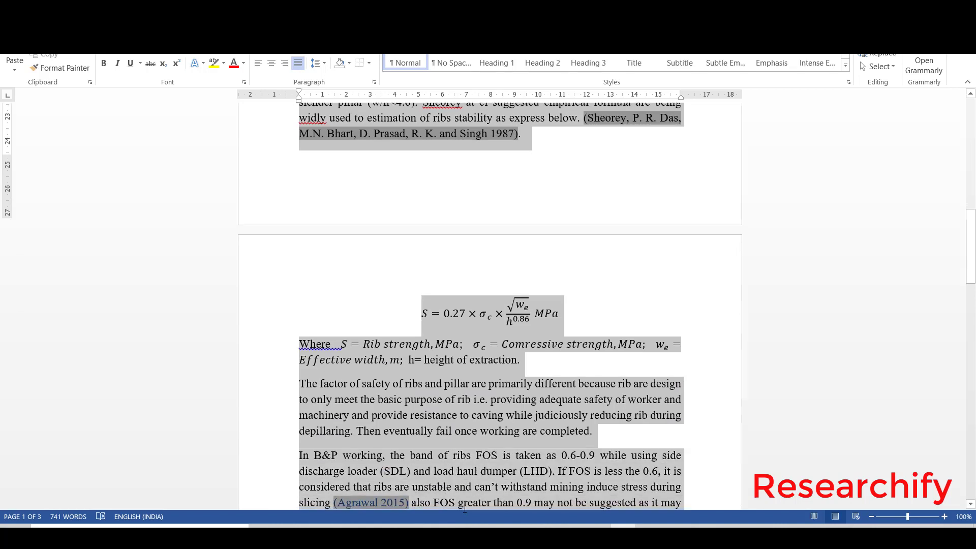
scroll(down, 3)
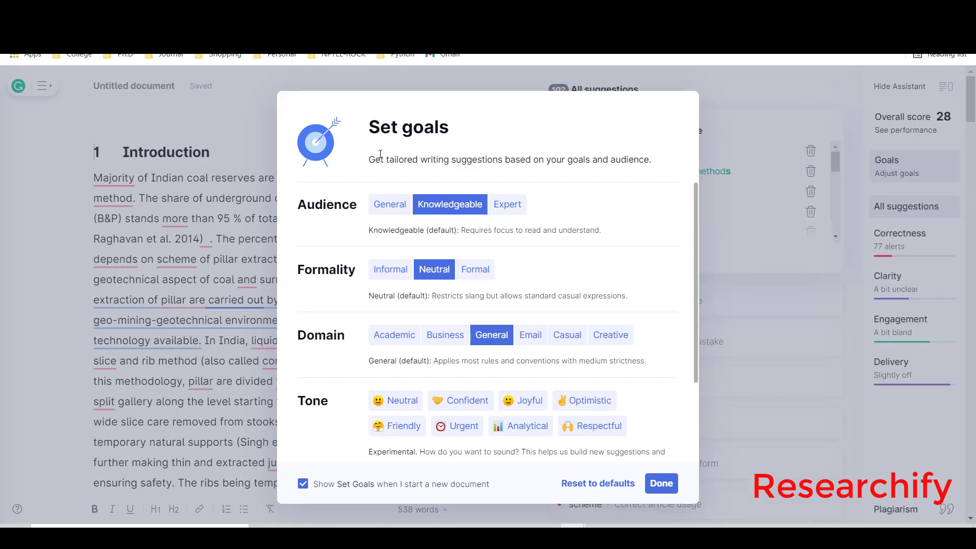
mouse_move(323, 217)
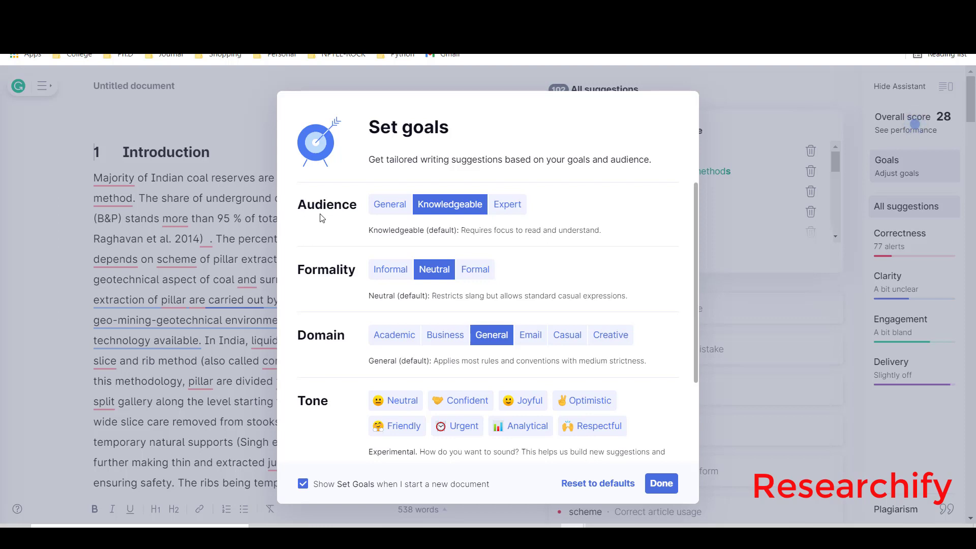
mouse_move(526, 214)
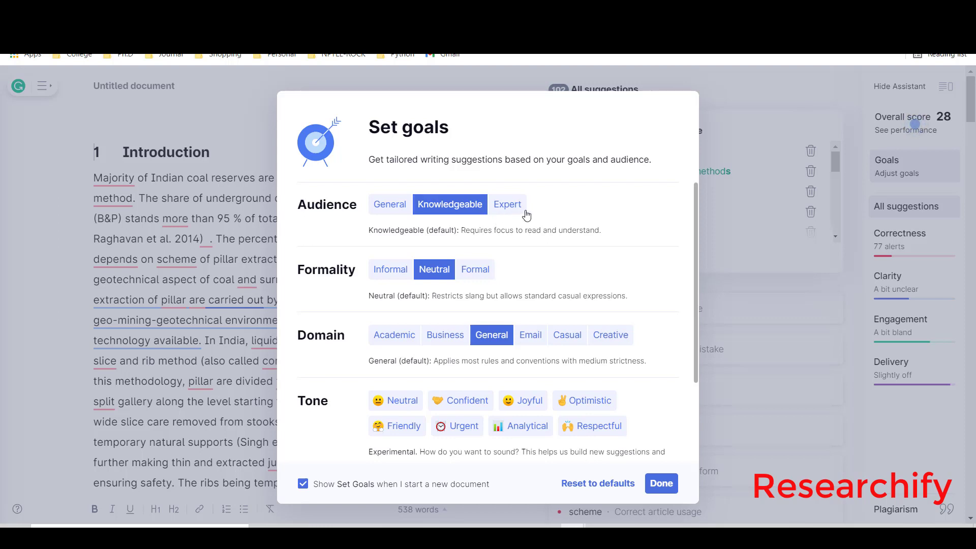
Choose Expert audience, Formal, Academic domain, Neutral tone and Describe intent in Set goals.
click(508, 205)
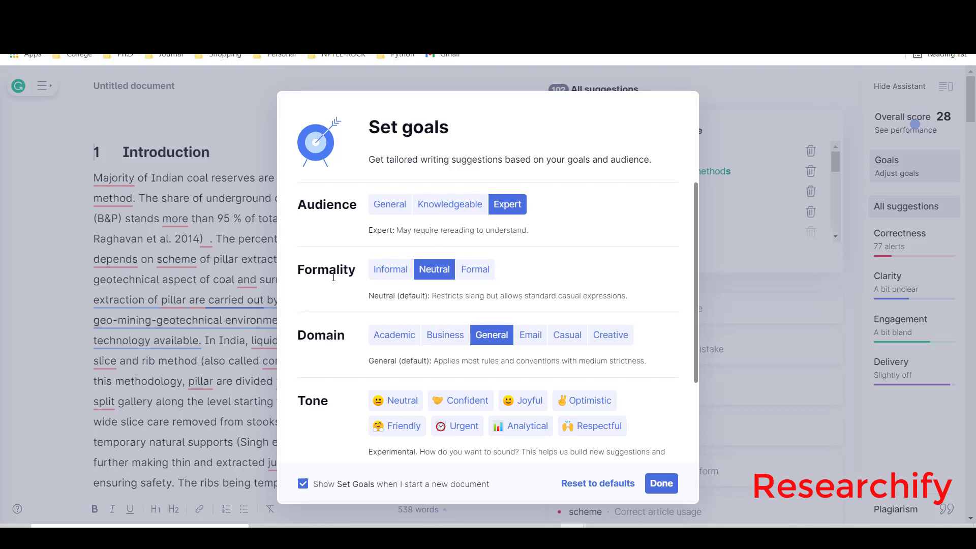
mouse_move(332, 284)
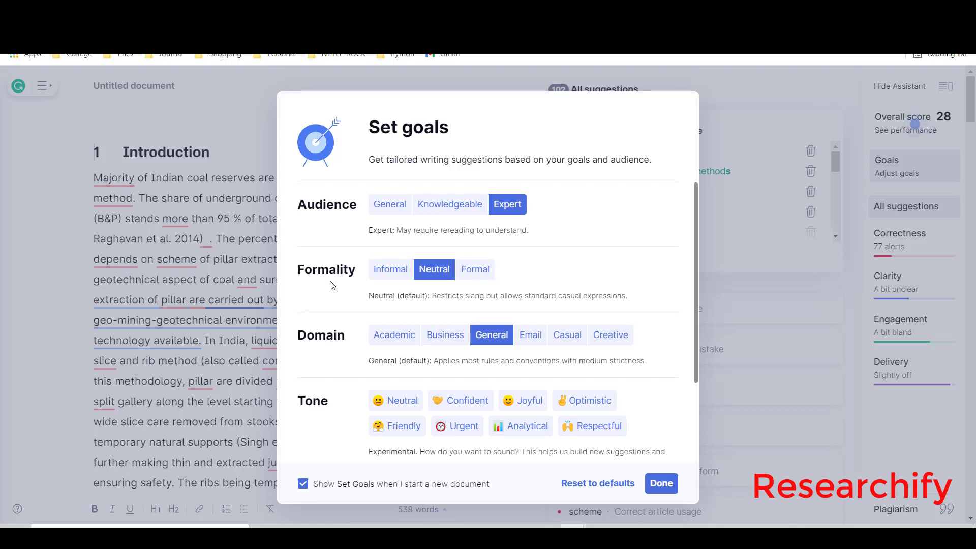
click(475, 269)
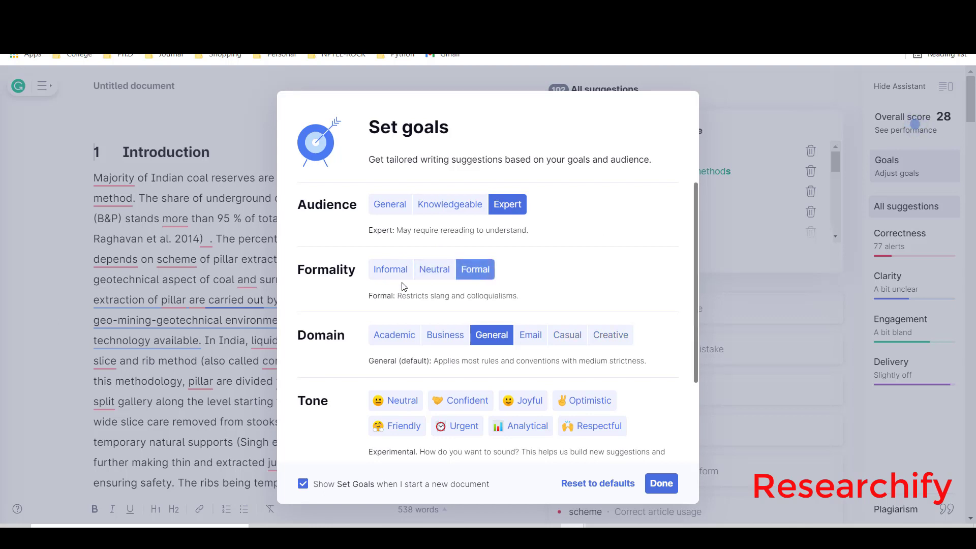
scroll(down, 3)
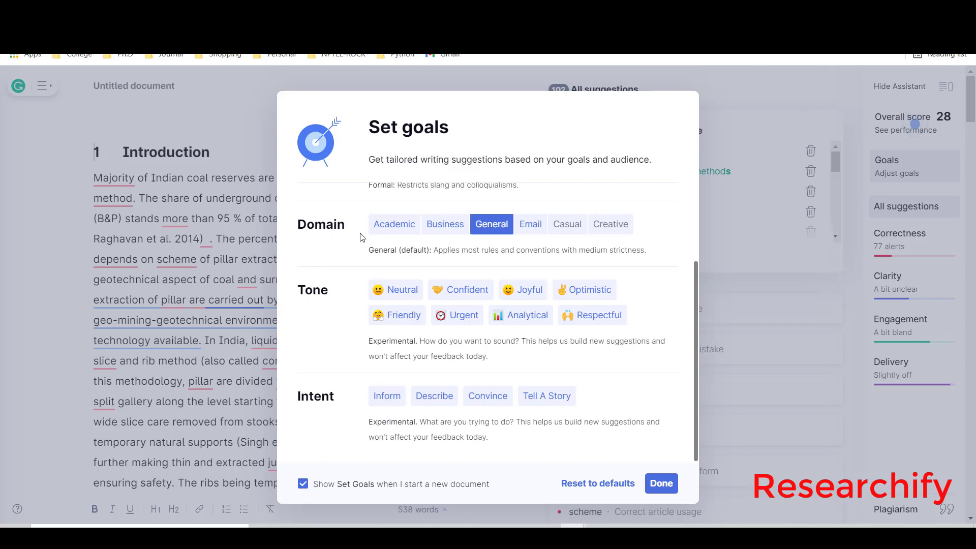
click(394, 224)
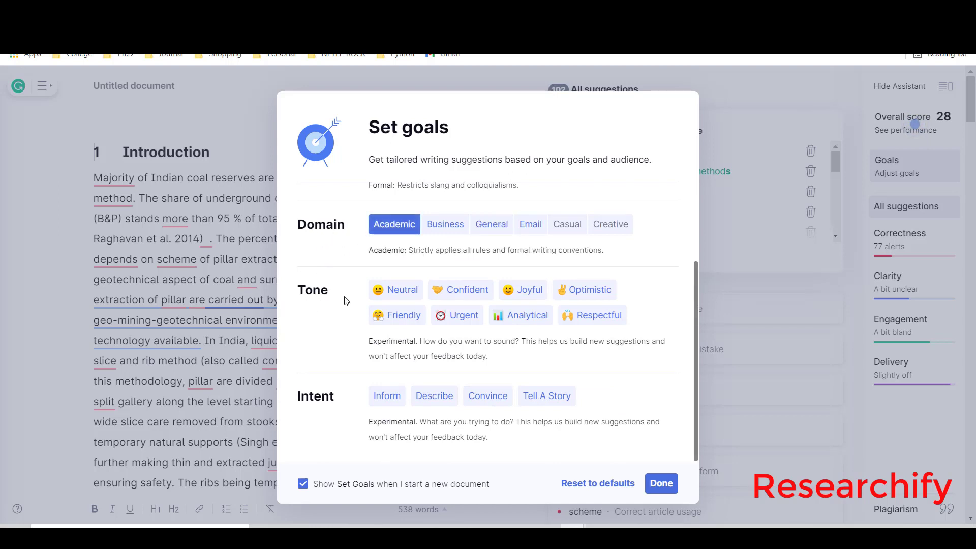
click(394, 290)
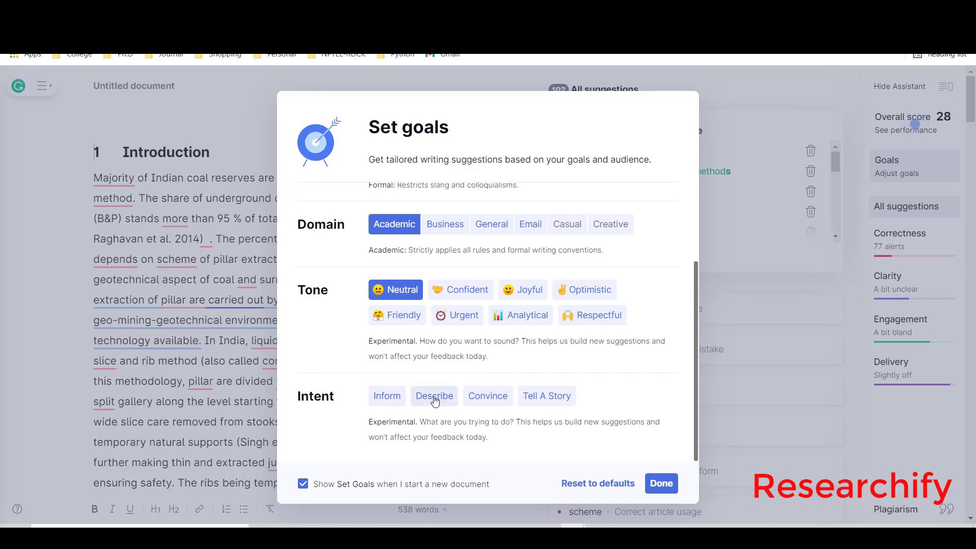
click(660, 483)
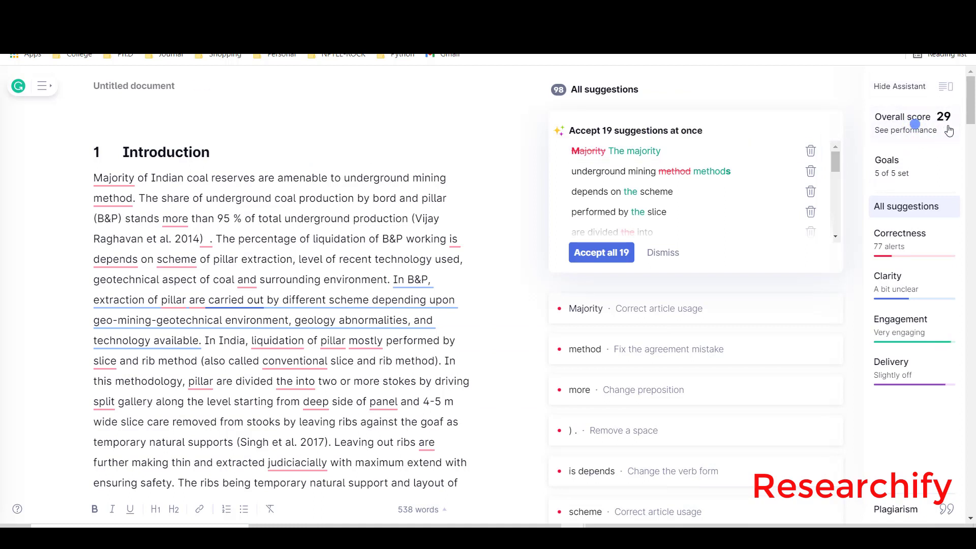
mouse_move(900, 246)
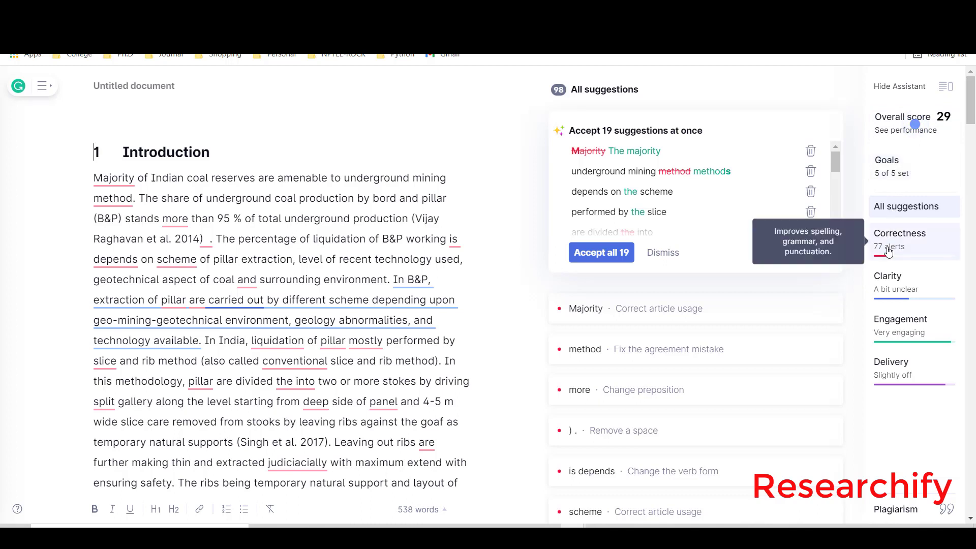
mouse_move(916, 250)
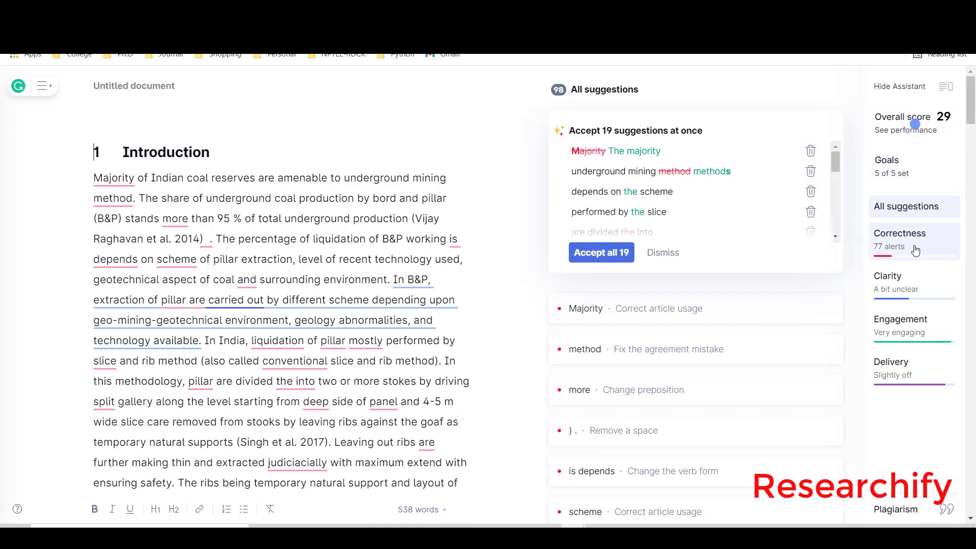
mouse_move(895, 369)
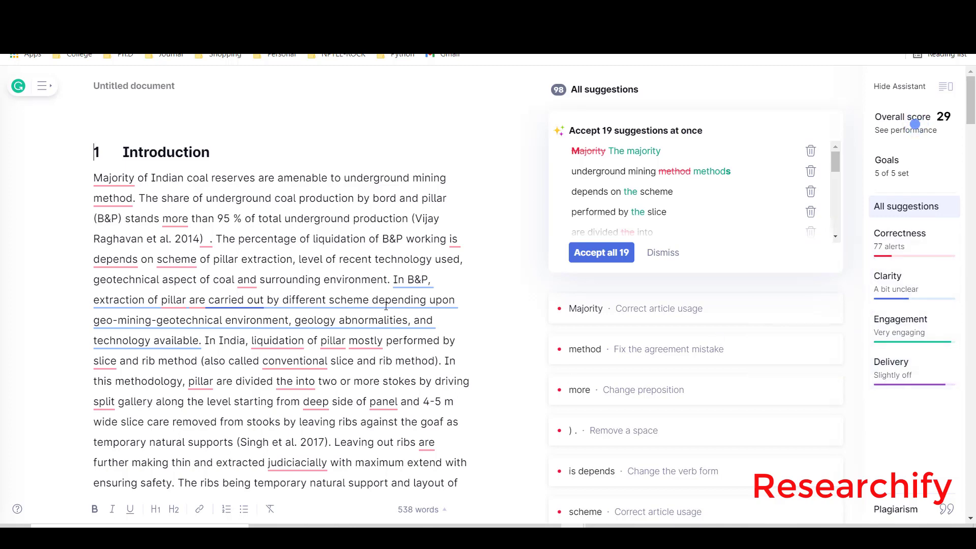
Scroll through the pasted introduction and its 98 suggestions in the sidebar.
scroll(down, 3)
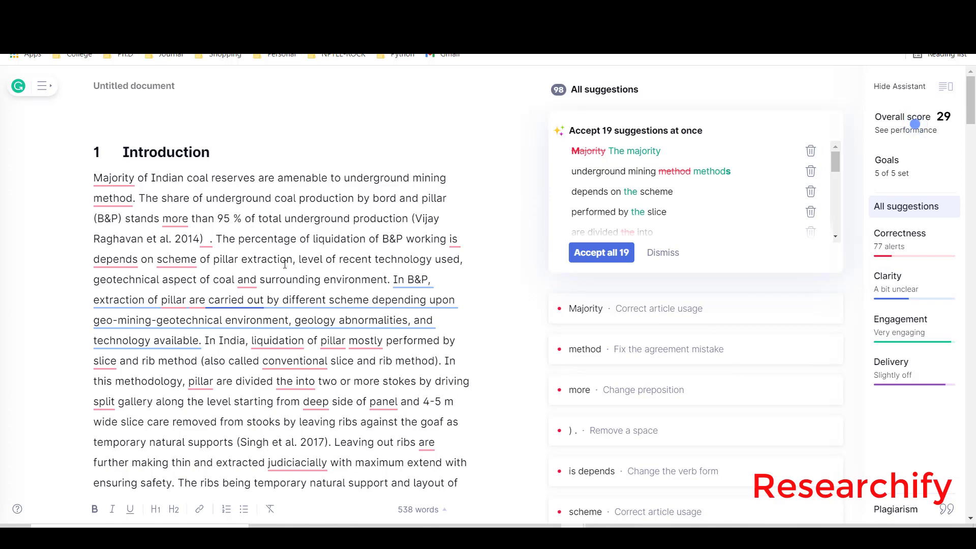
scroll(down, 3)
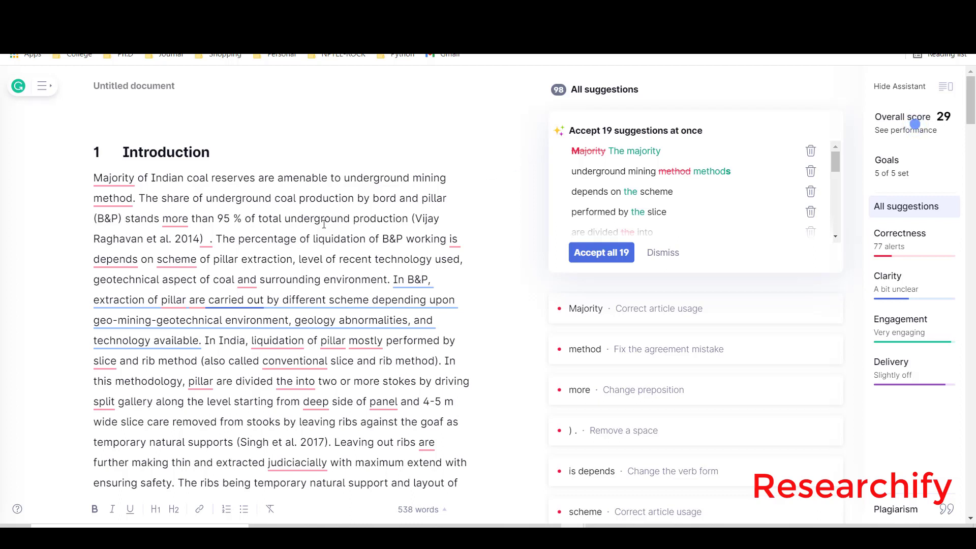
scroll(down, 3)
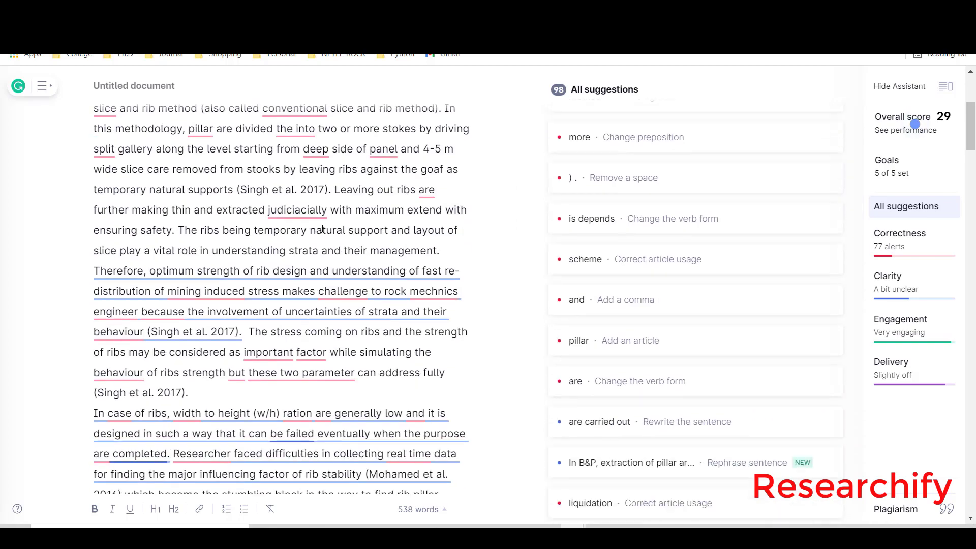
scroll(down, 3)
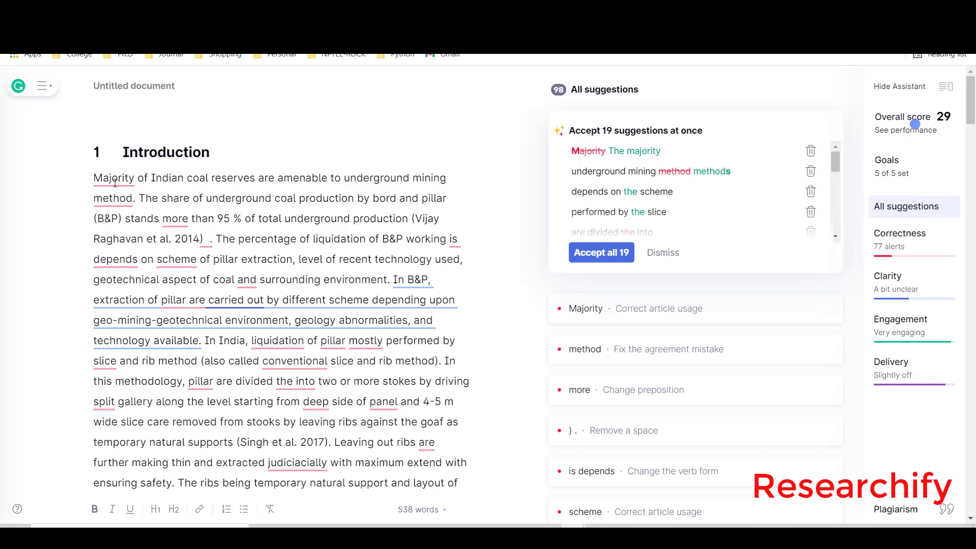
Accept the article fix turning "Majority" into "The majority" and review the "underground" suggestion.
click(586, 308)
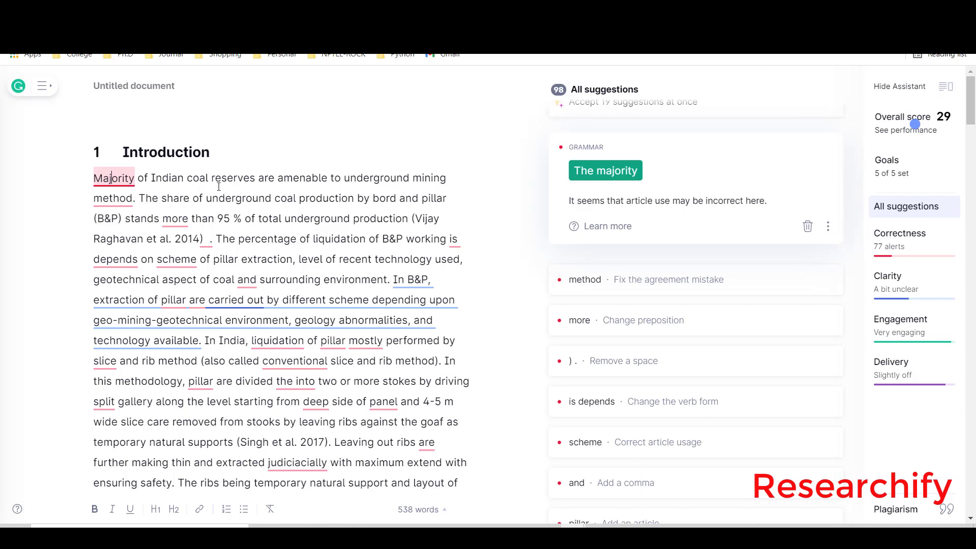
click(604, 171)
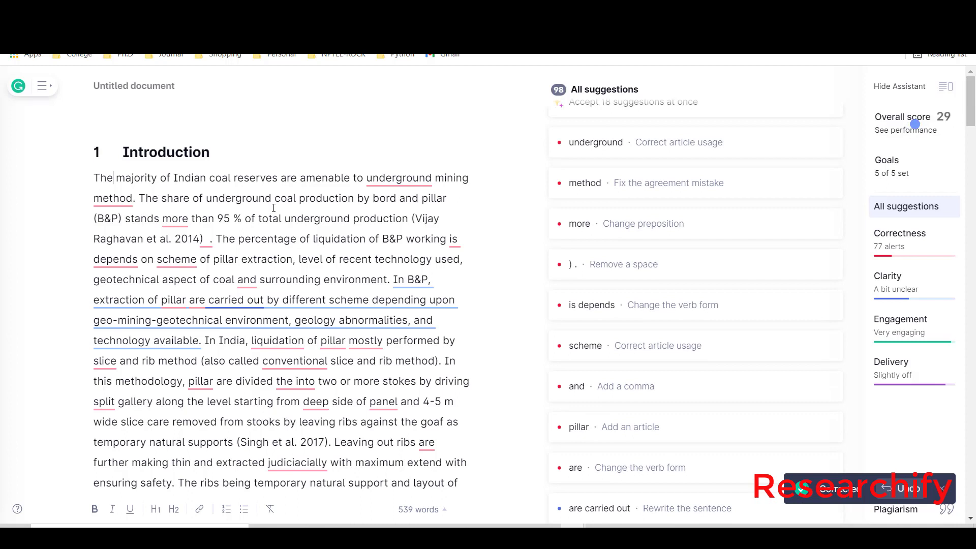
click(595, 142)
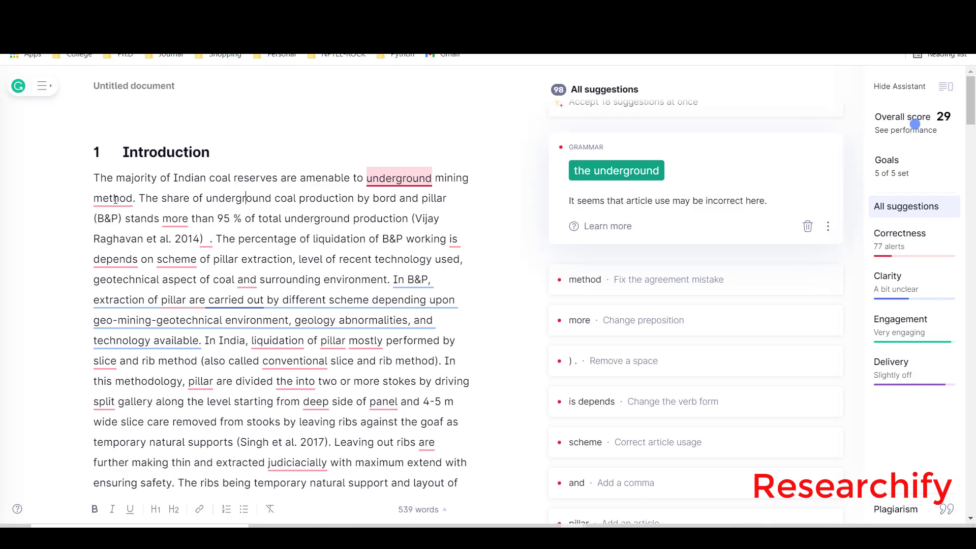
Accept the grammar fix changing "method" to "methods" in the opening sentence.
click(583, 280)
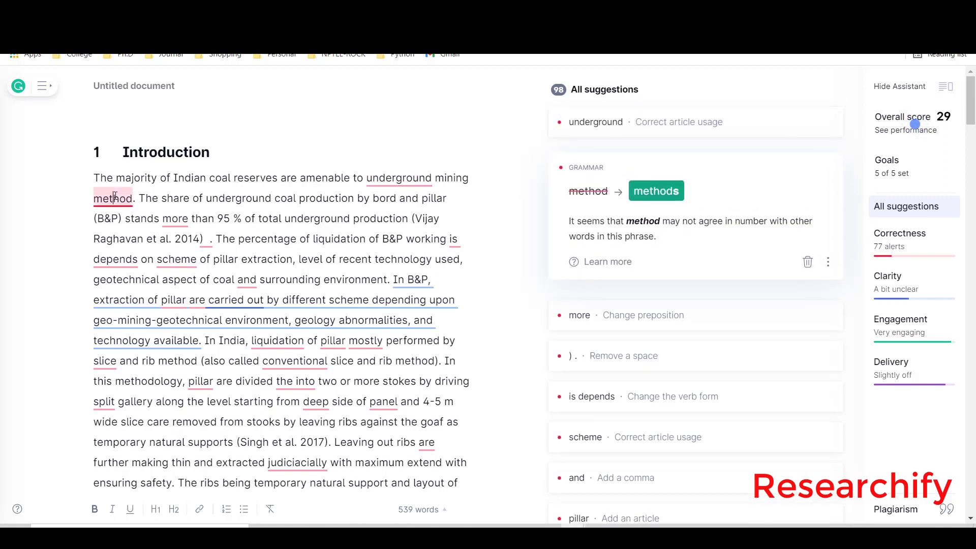
mouse_move(695, 235)
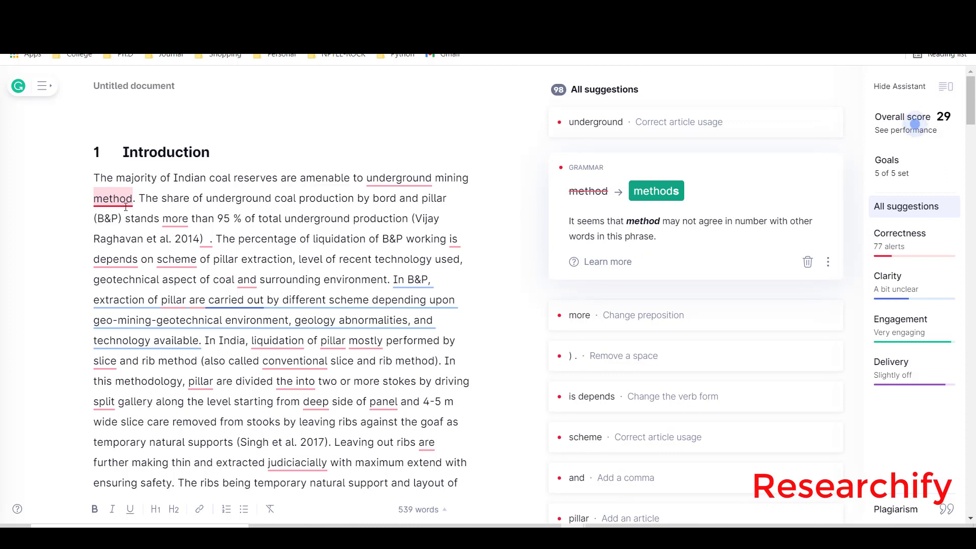
click(656, 190)
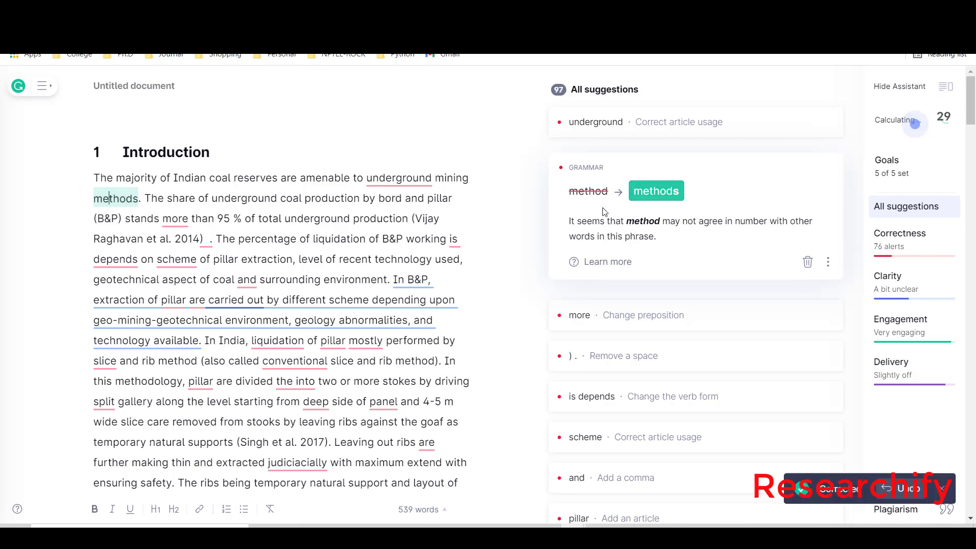
scroll(down, 3)
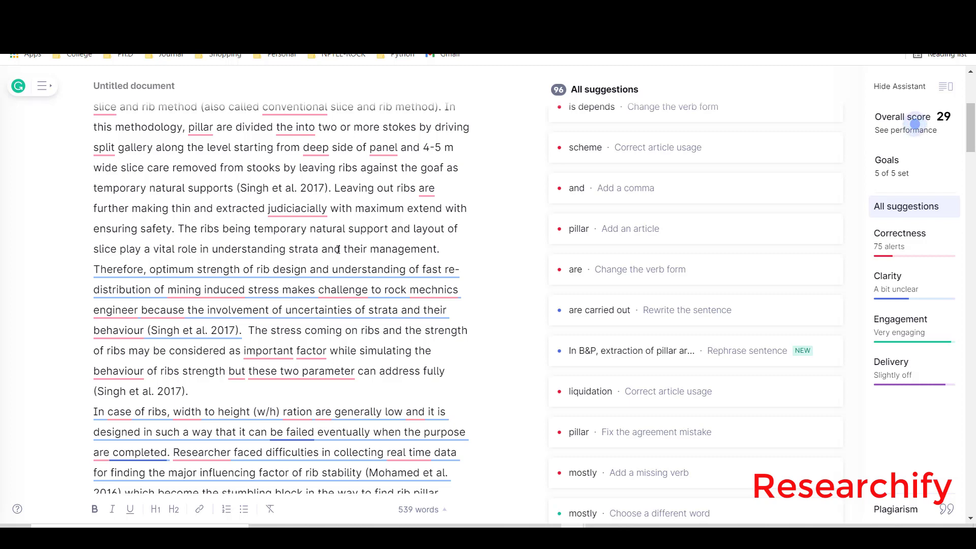
mouse_move(391, 235)
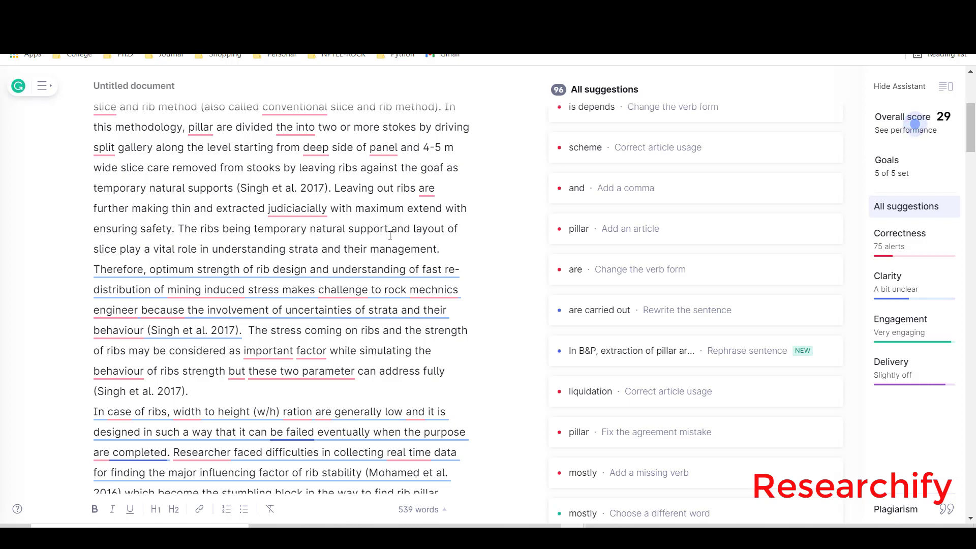
Accept the fix inserting "the" to read "In the case of ribs".
scroll(down, 3)
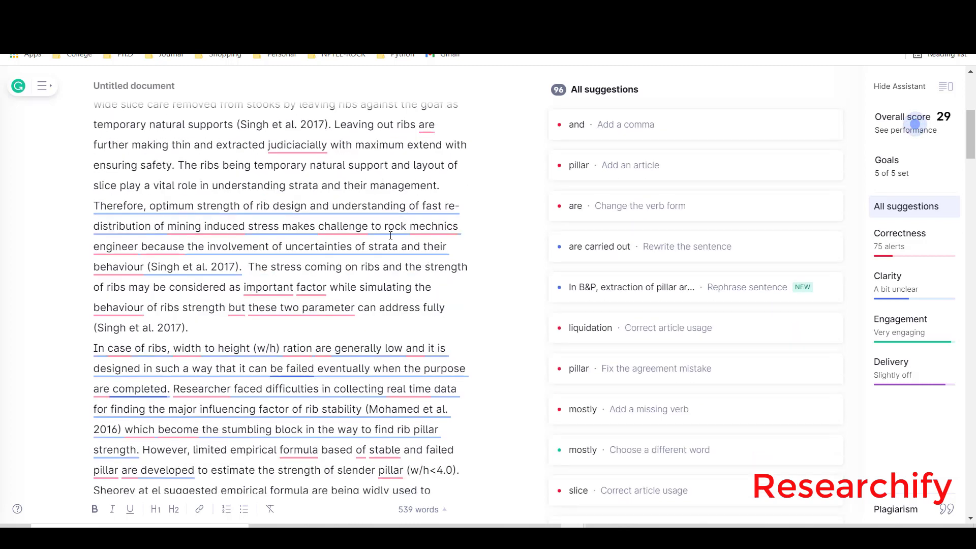
scroll(down, 3)
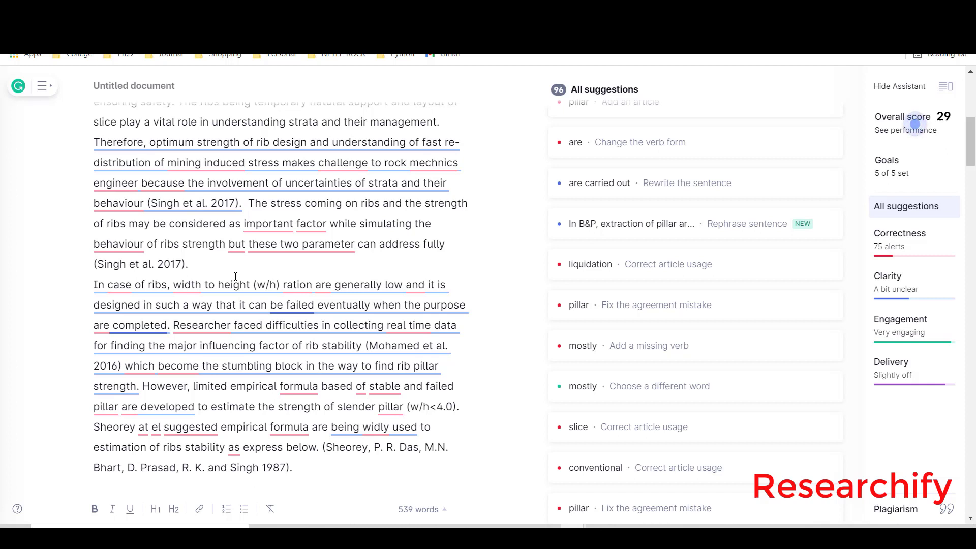
scroll(down, 3)
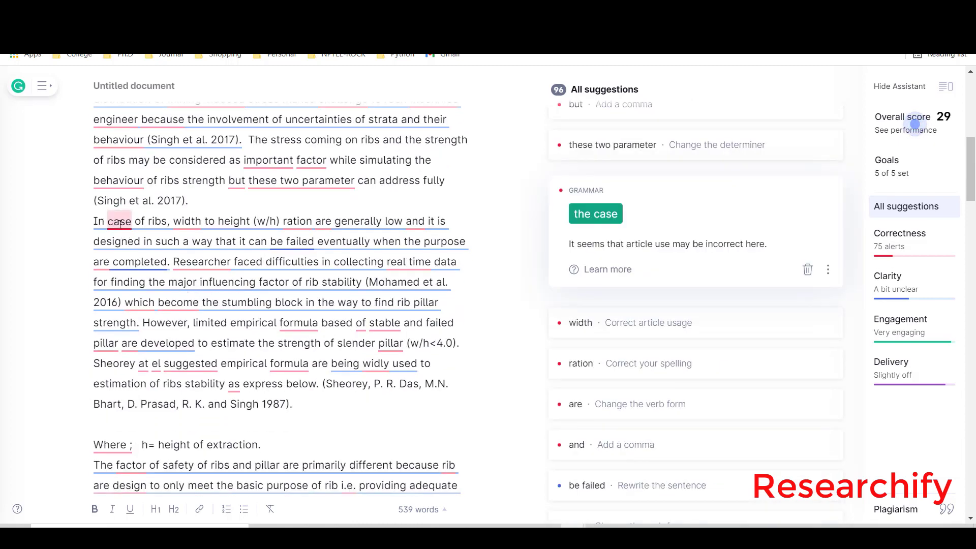
click(595, 213)
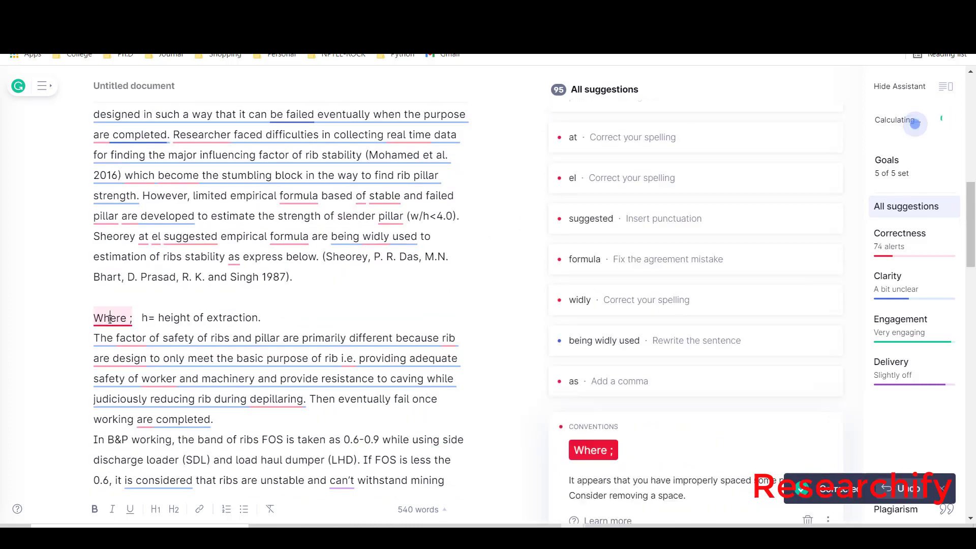
Review the agreement suggestion on "factor" in the factor-of-safety paragraph.
scroll(down, 3)
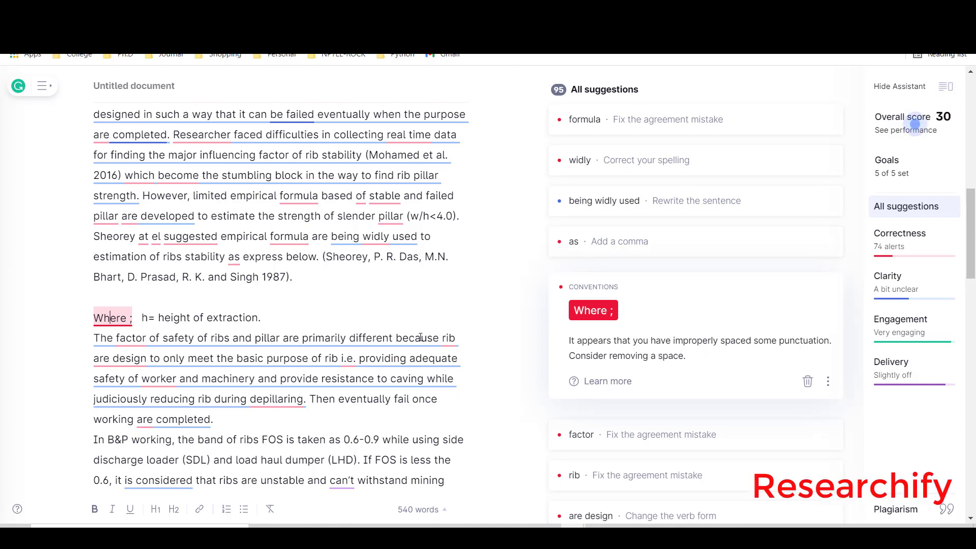
mouse_move(550, 322)
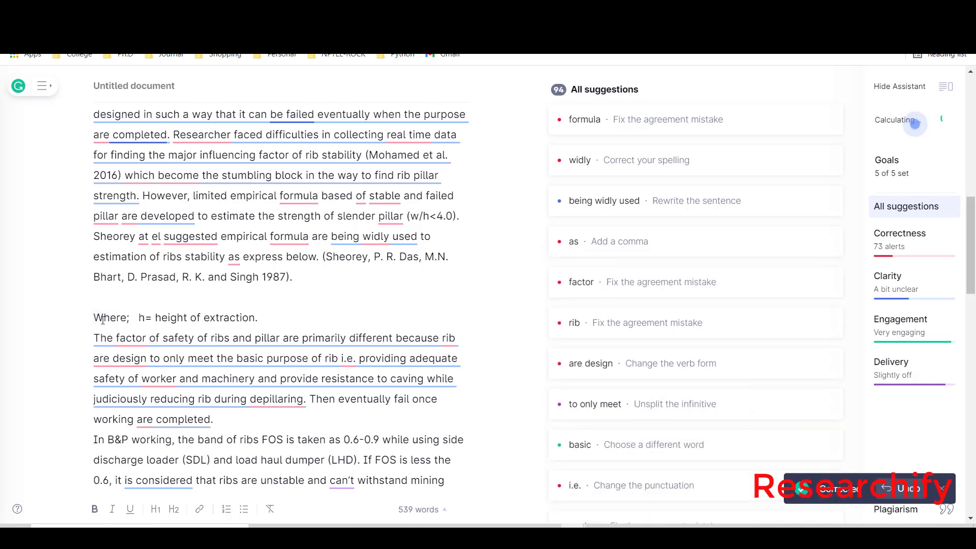
scroll(down, 3)
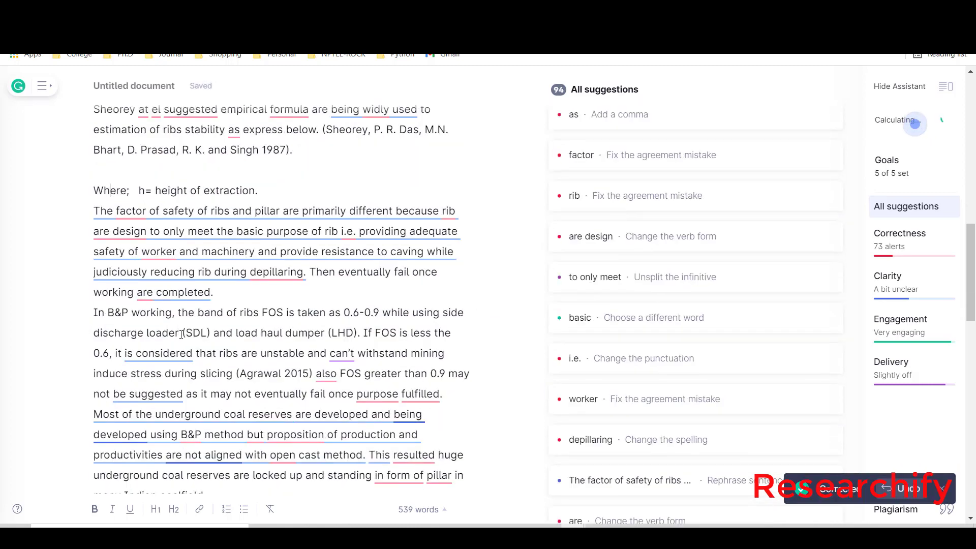
click(580, 155)
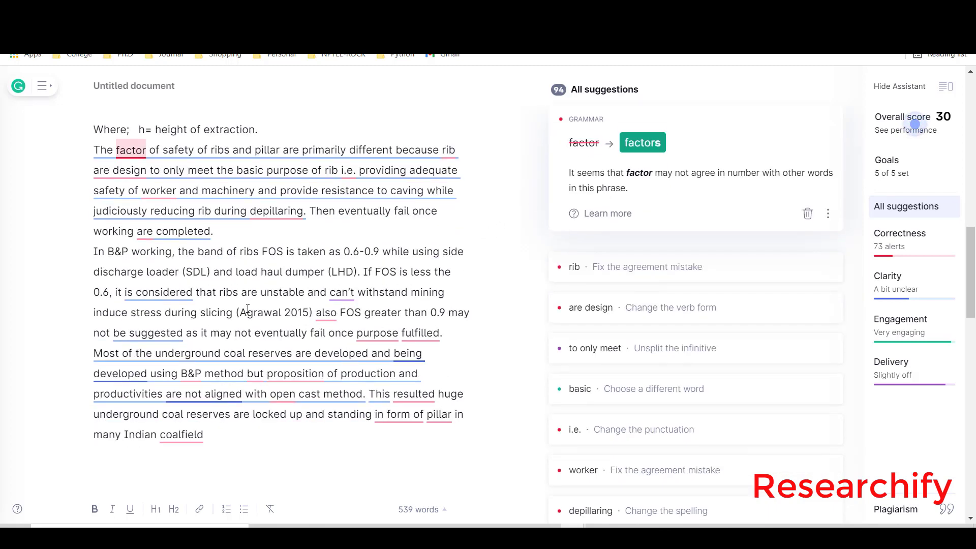
scroll(down, 3)
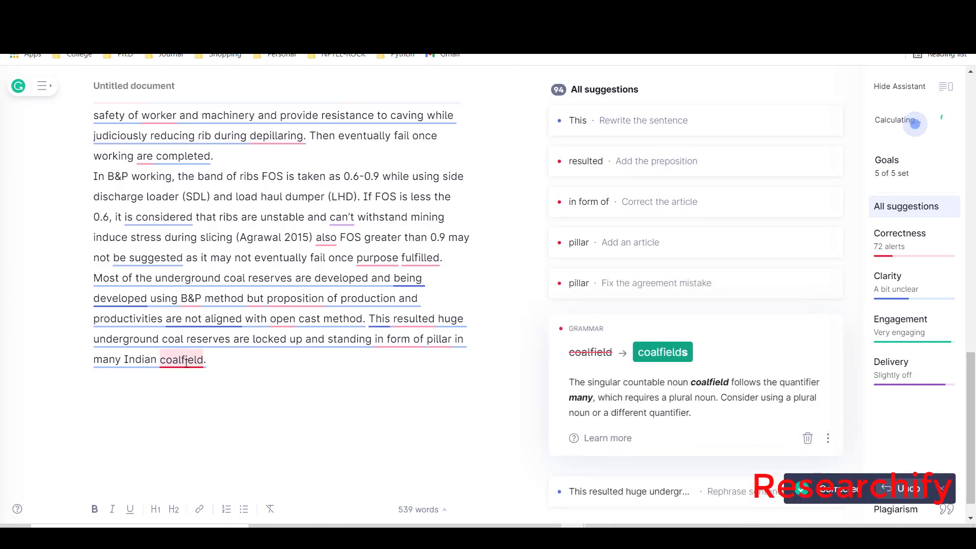
mouse_move(662, 352)
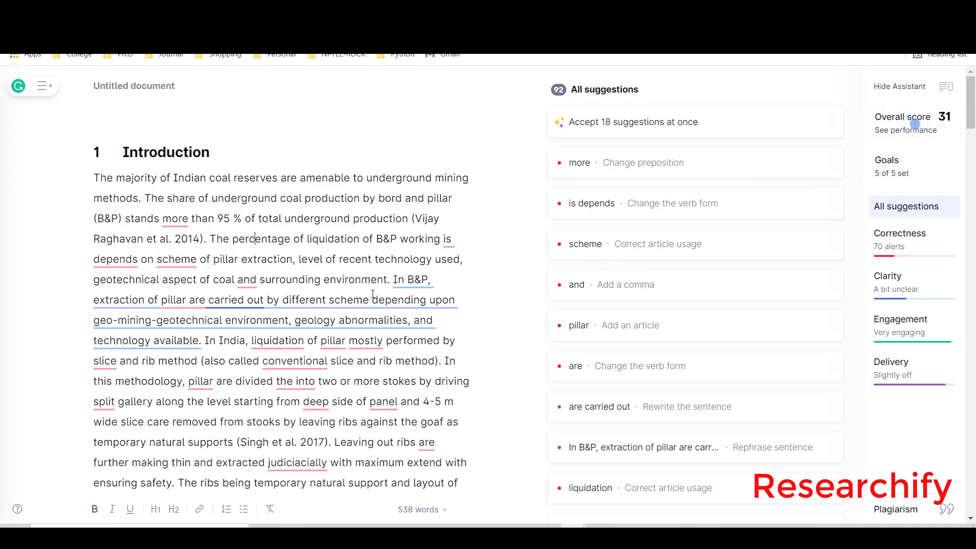
Start a plagiarism check on the corrected introduction from the right sidebar.
scroll(down, 3)
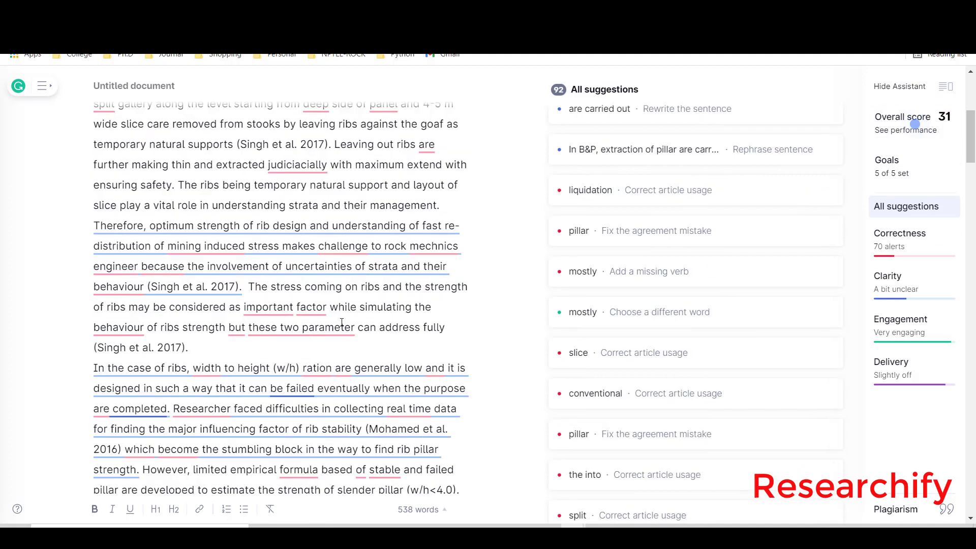
scroll(down, 3)
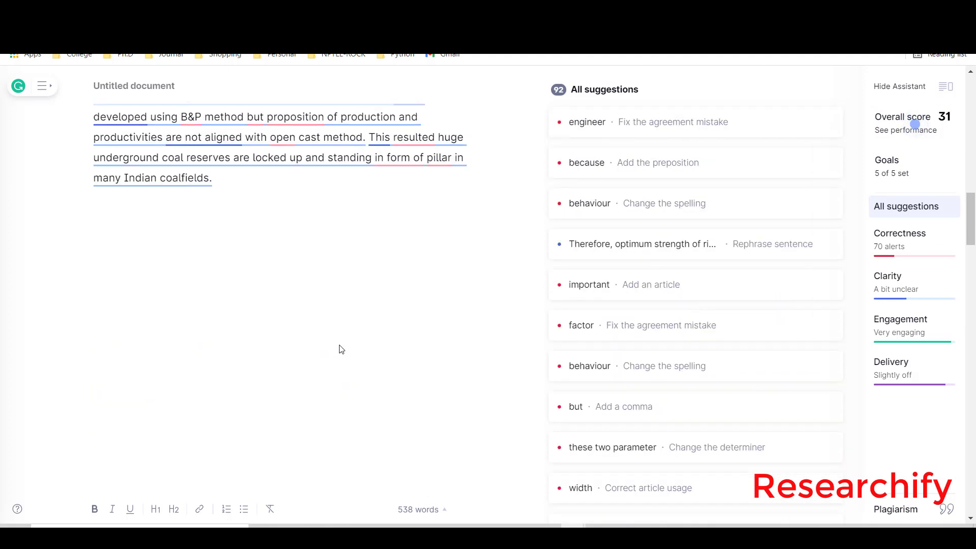
scroll(up, 3)
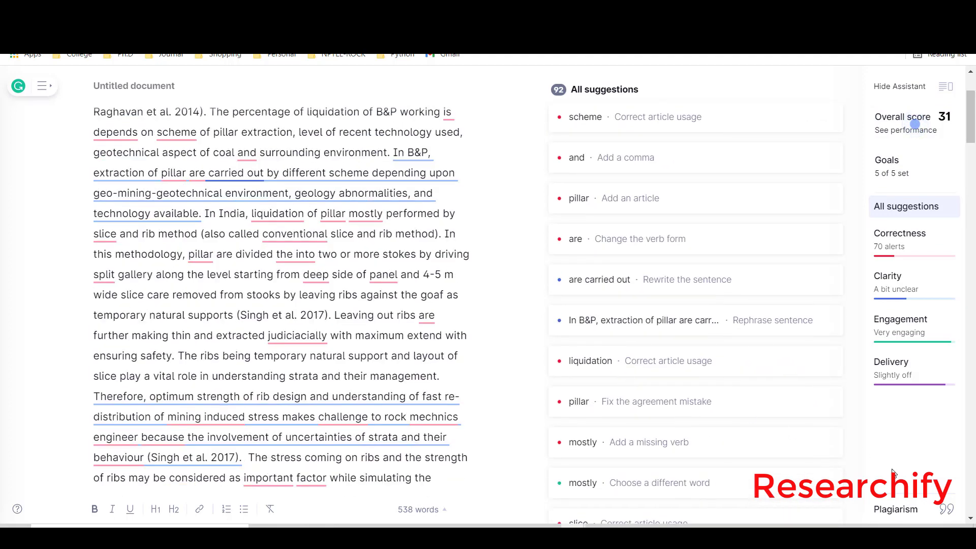
click(895, 509)
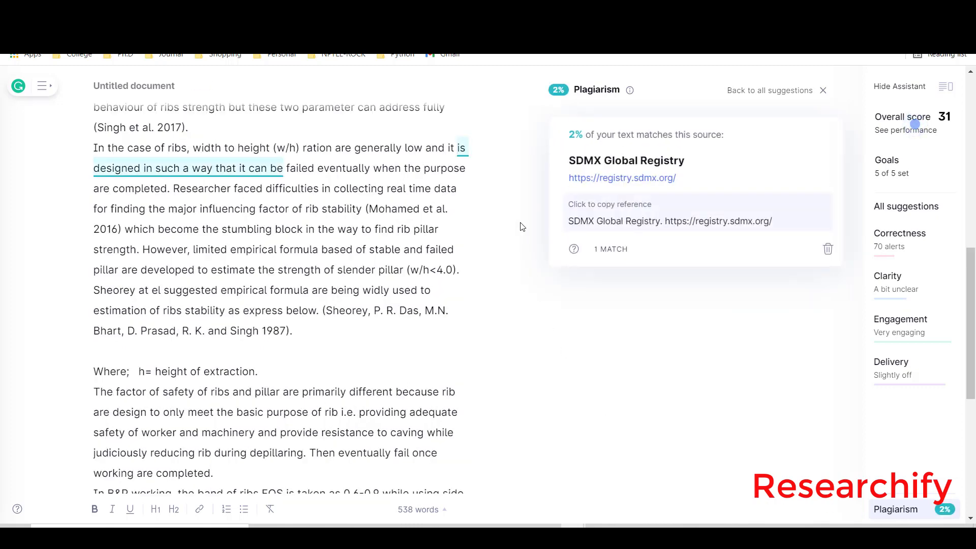
mouse_move(703, 148)
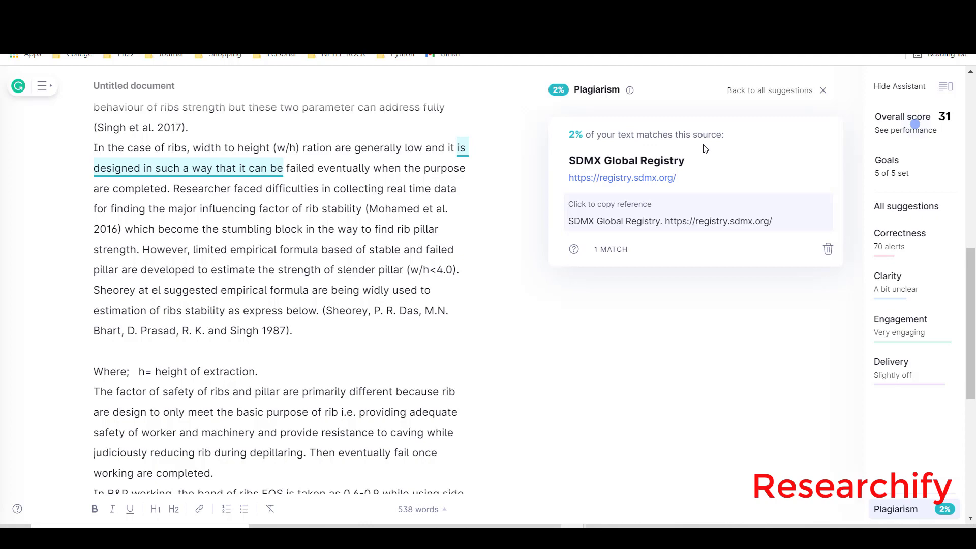
mouse_move(365, 292)
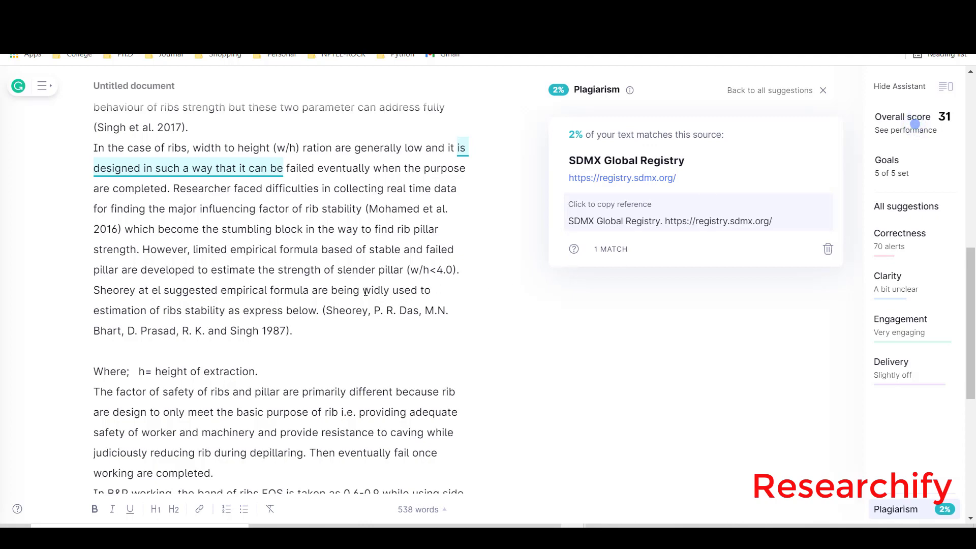
Scroll up to the highlighted phrase behind the 2% SDMX Global Registry match.
scroll(up, 3)
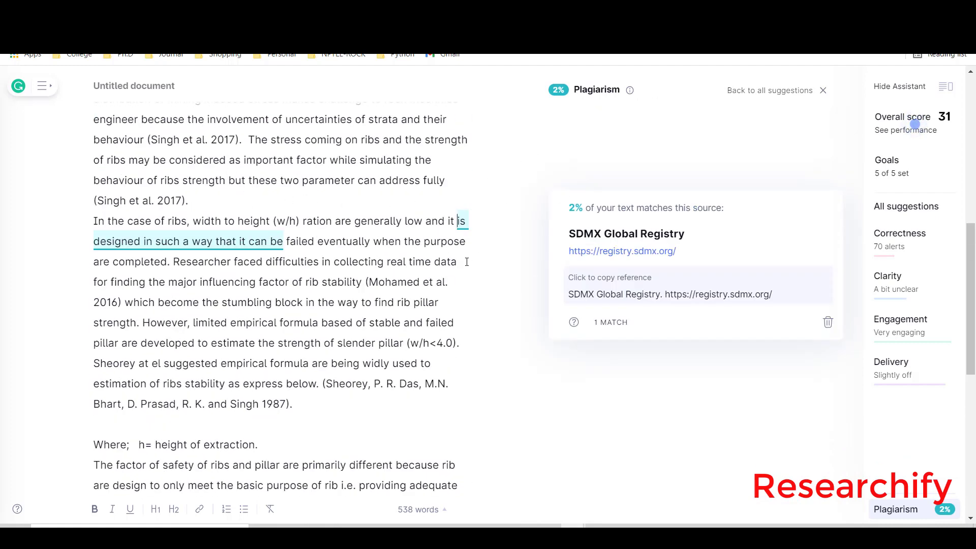
scroll(up, 3)
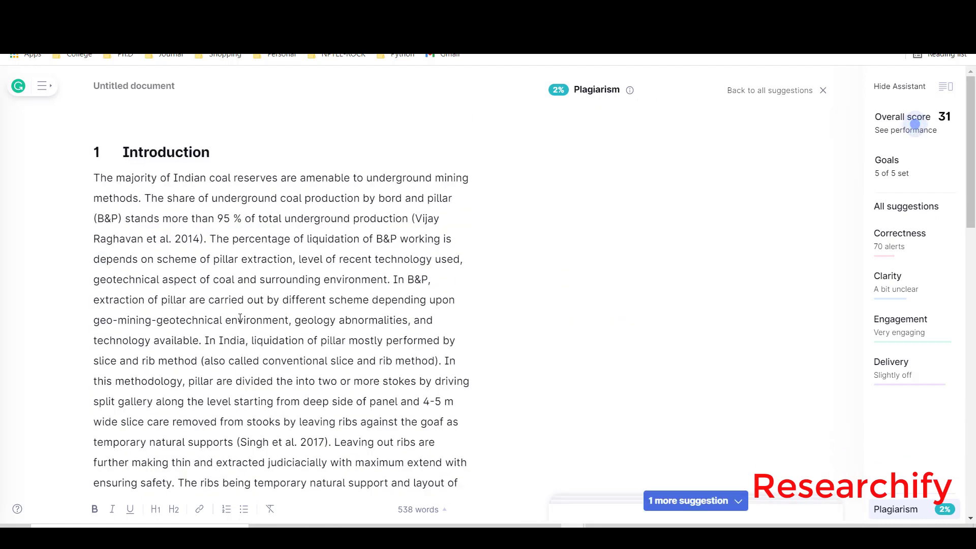